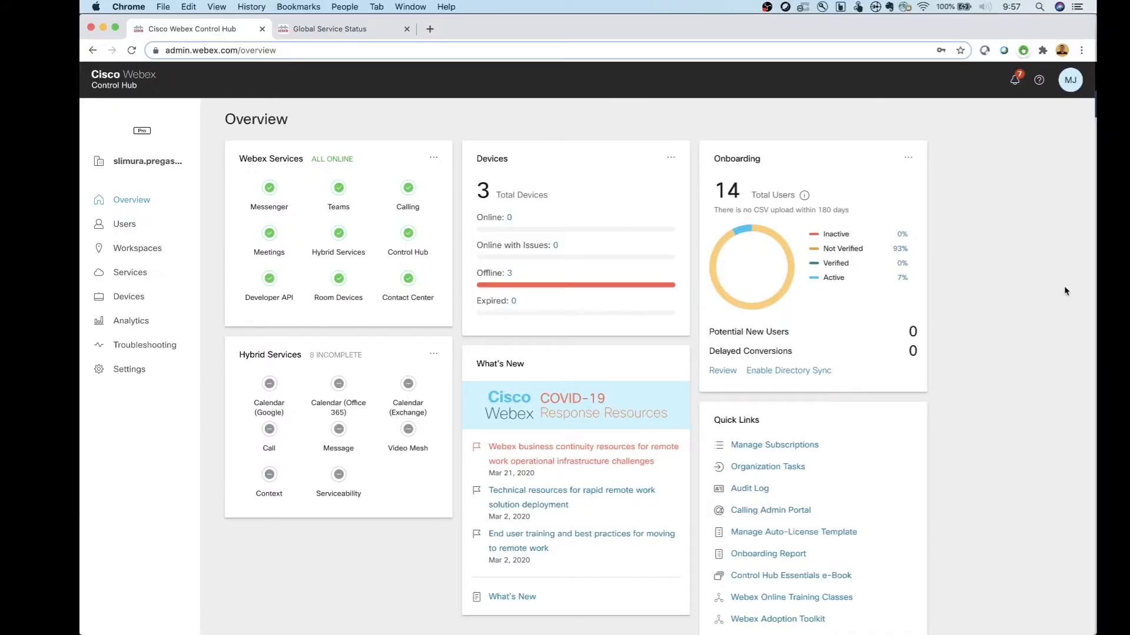
{"action": "mouse_move", "coordinate": [437, 131]}
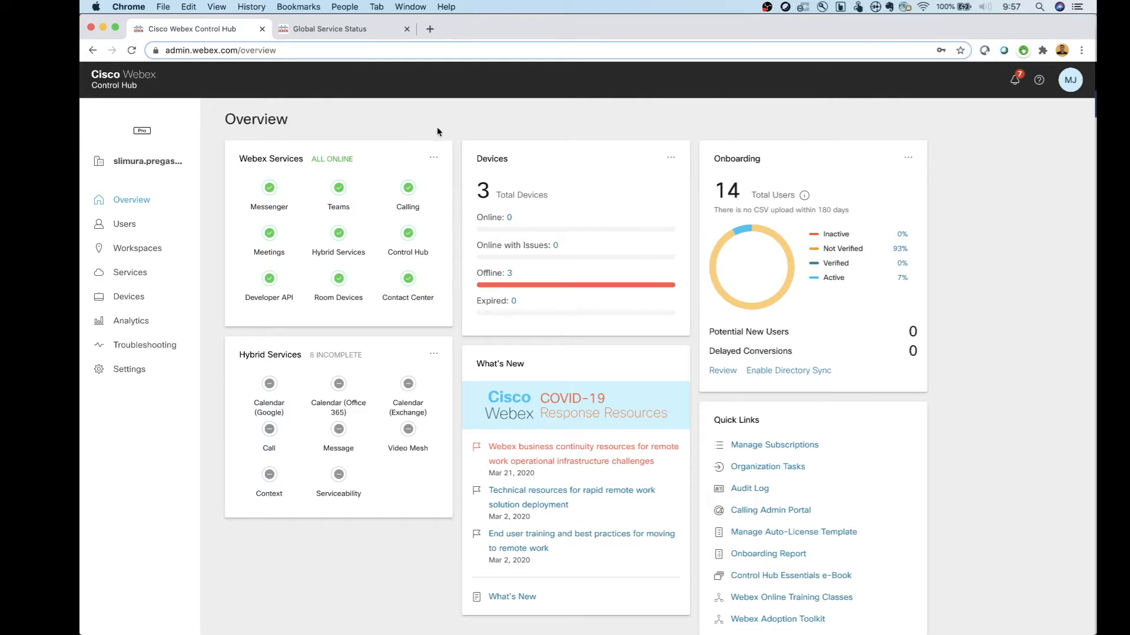
{"action": "mouse_move", "coordinate": [128, 296]}
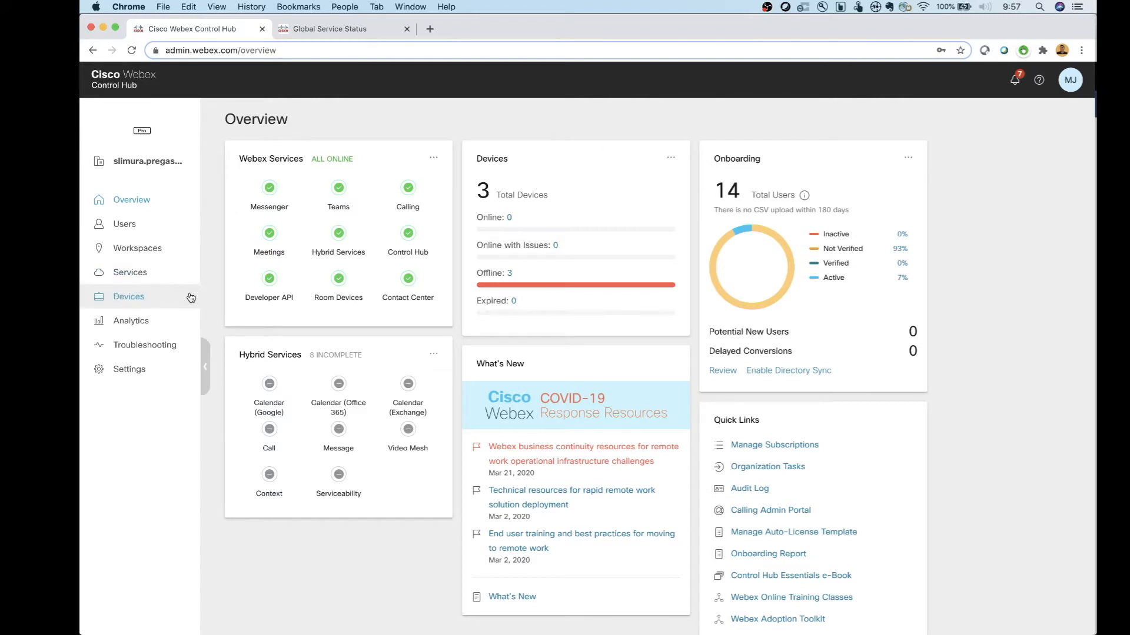
- Reach the Configure Site page for slimura-prega.webex.com via Services > Meeting > Sites
{"action": "left_click", "coordinate": [131, 272]}
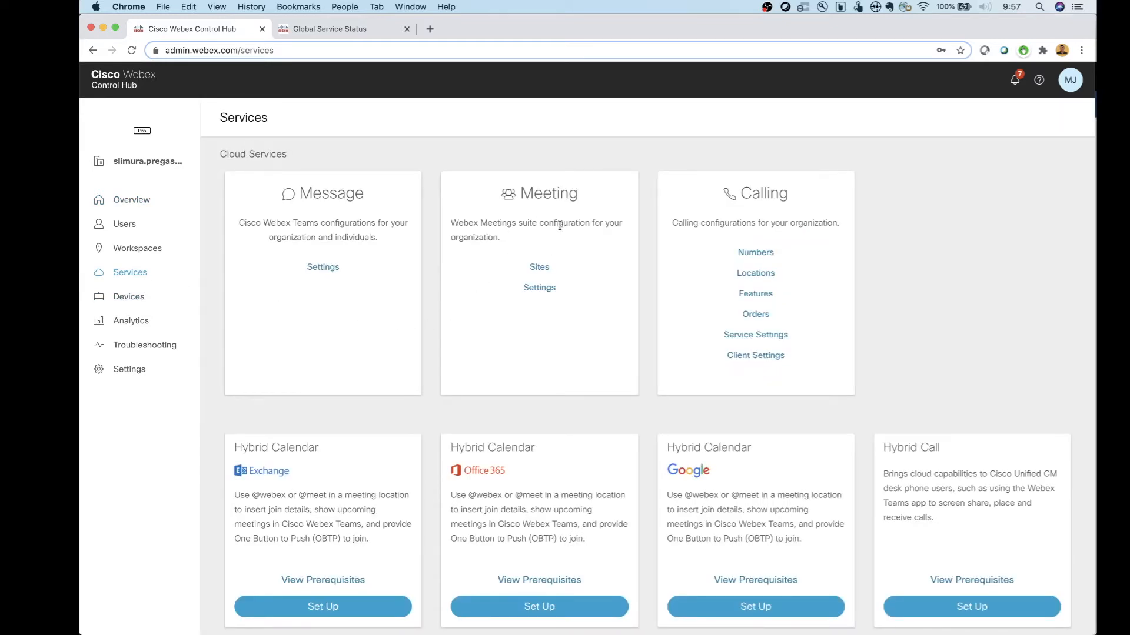
{"action": "left_click", "coordinate": [539, 267]}
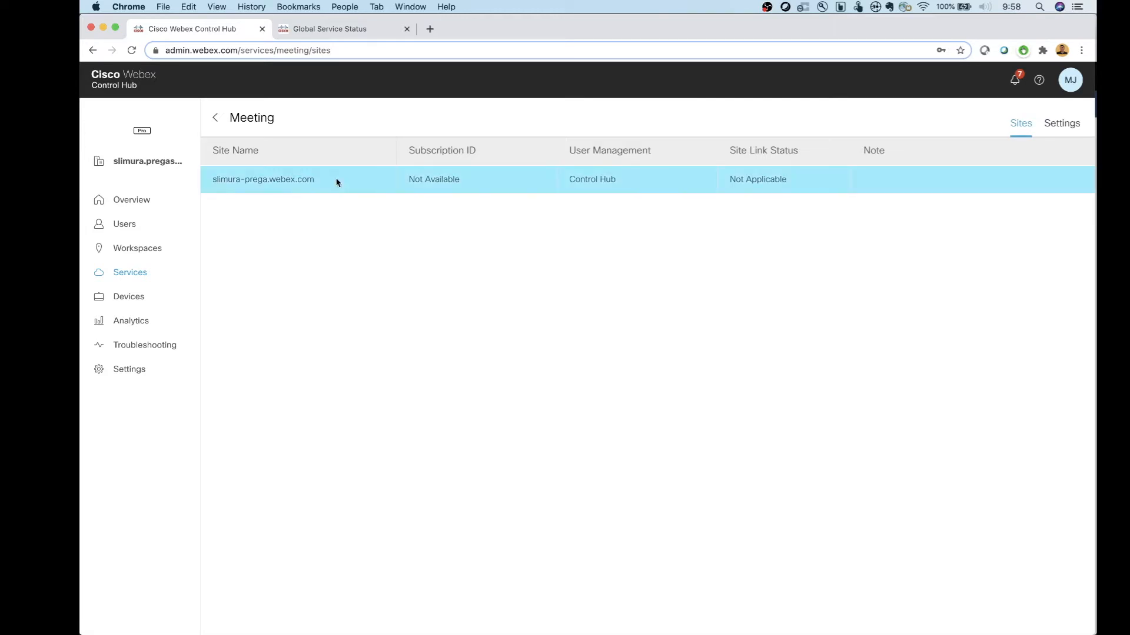
{"action": "left_click", "coordinate": [263, 179]}
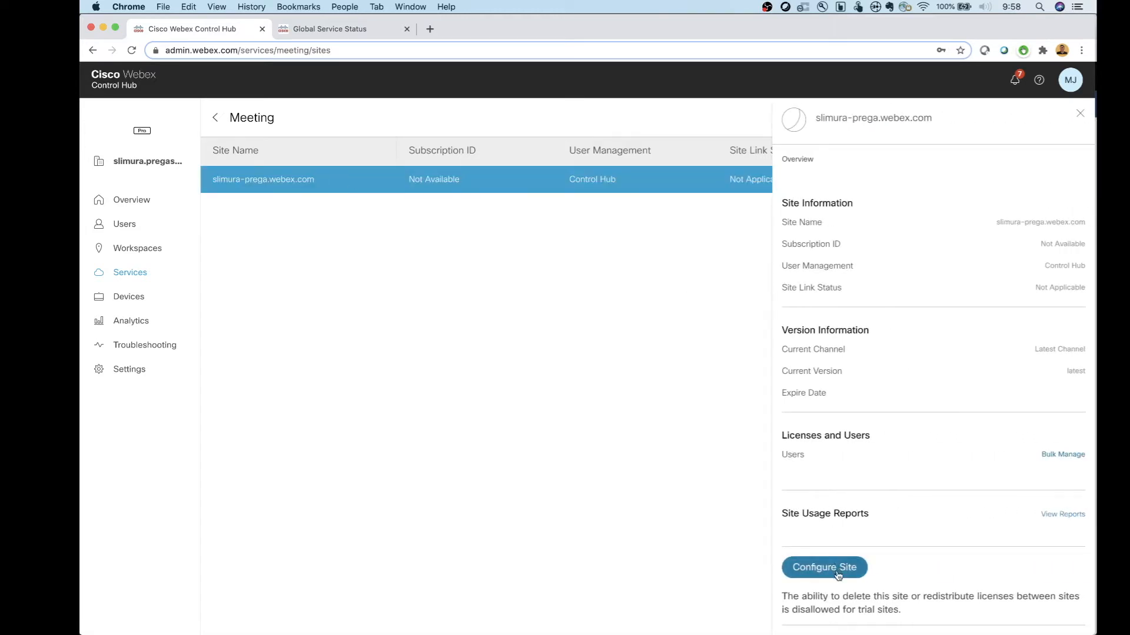
{"action": "left_click", "coordinate": [823, 567]}
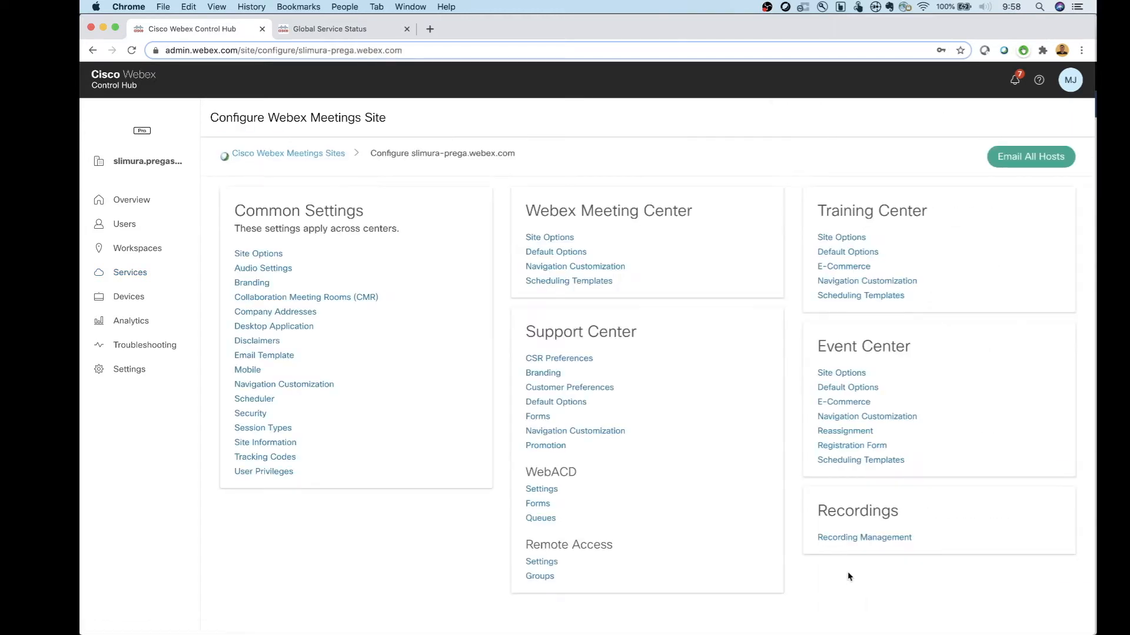
{"action": "mouse_move", "coordinate": [302, 432]}
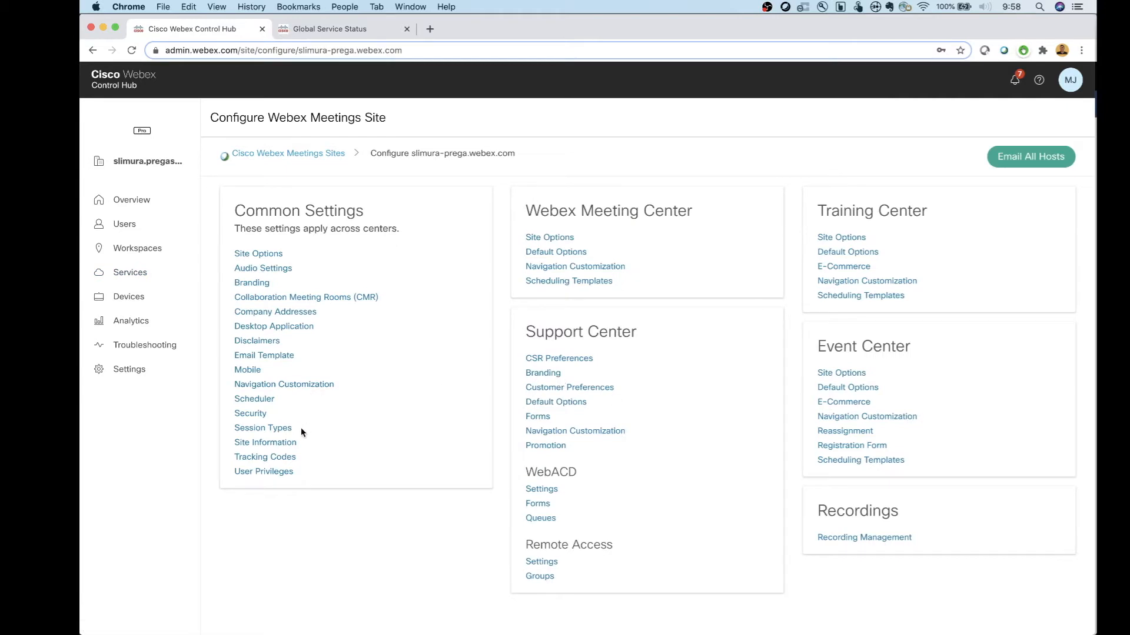
{"action": "mouse_move", "coordinate": [265, 442]}
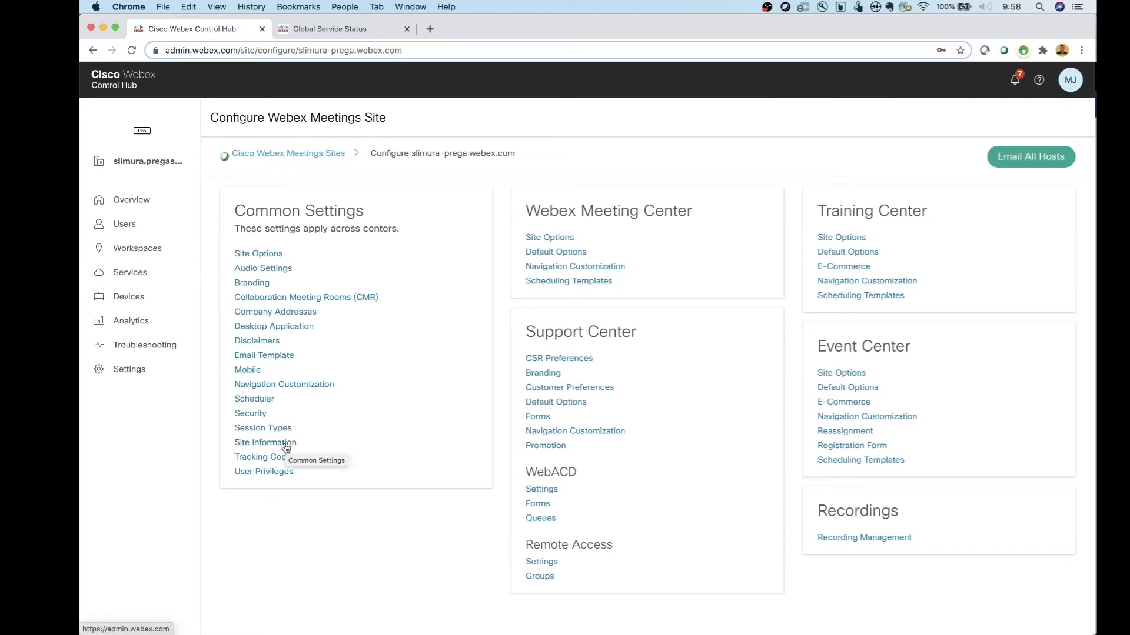
- View Site Information and select the page version 40.8.9.2 beside the site's cluster
{"action": "left_click", "coordinate": [264, 442]}
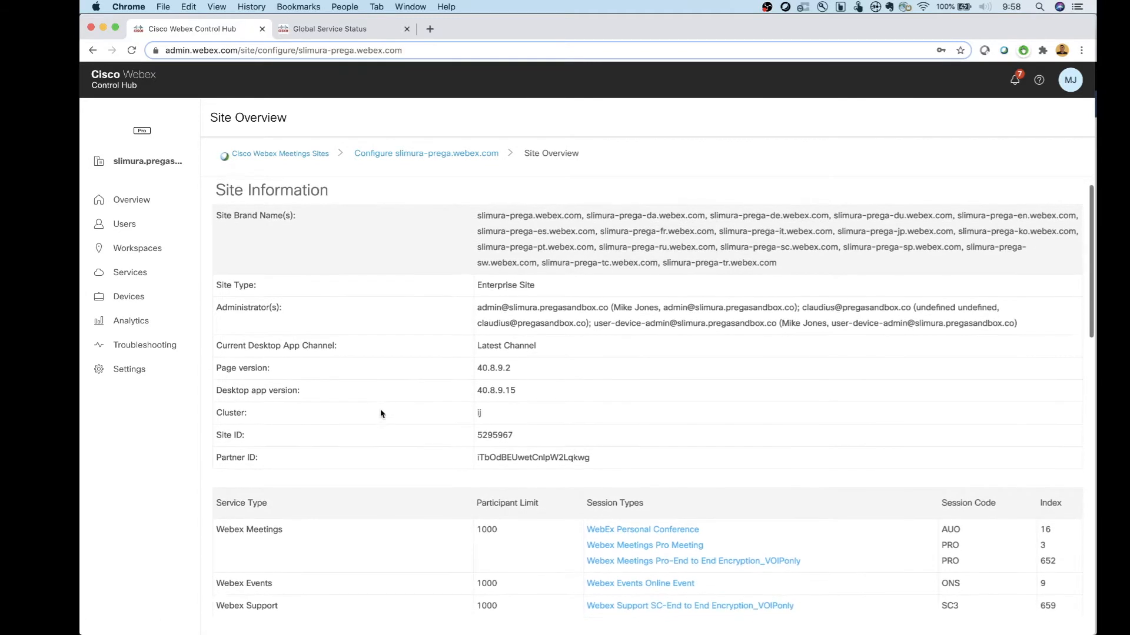
{"action": "scroll", "scroll_direction": "down", "scroll_amount": 3}
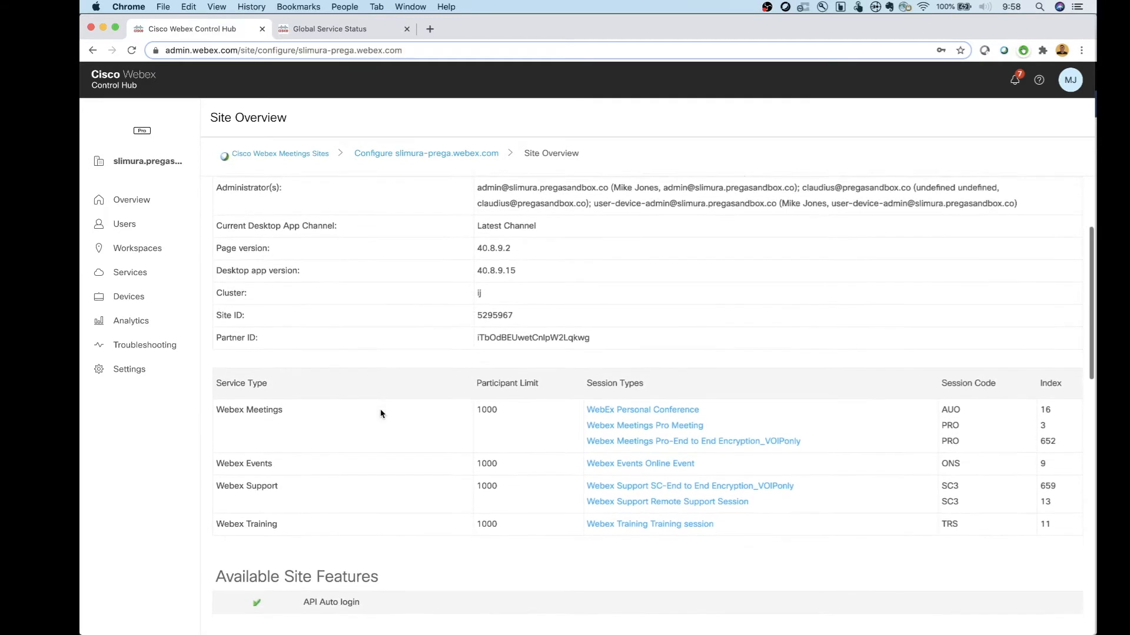
{"action": "scroll", "scroll_direction": "down", "scroll_amount": 3}
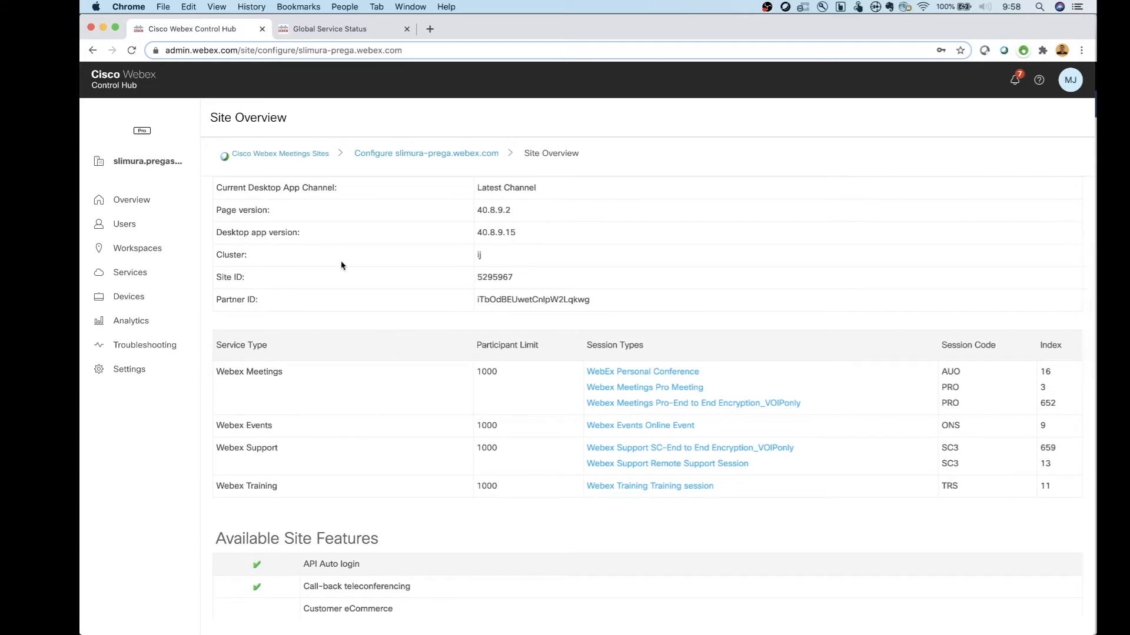
{"action": "mouse_move", "coordinate": [477, 246]}
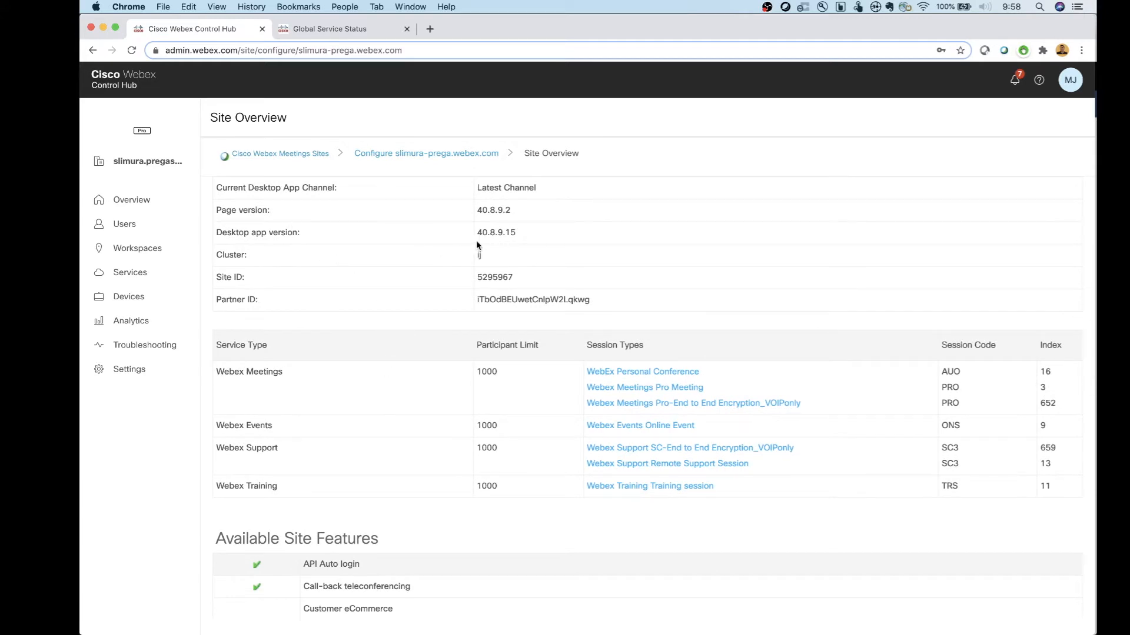
{"action": "double_click", "coordinate": [493, 209]}
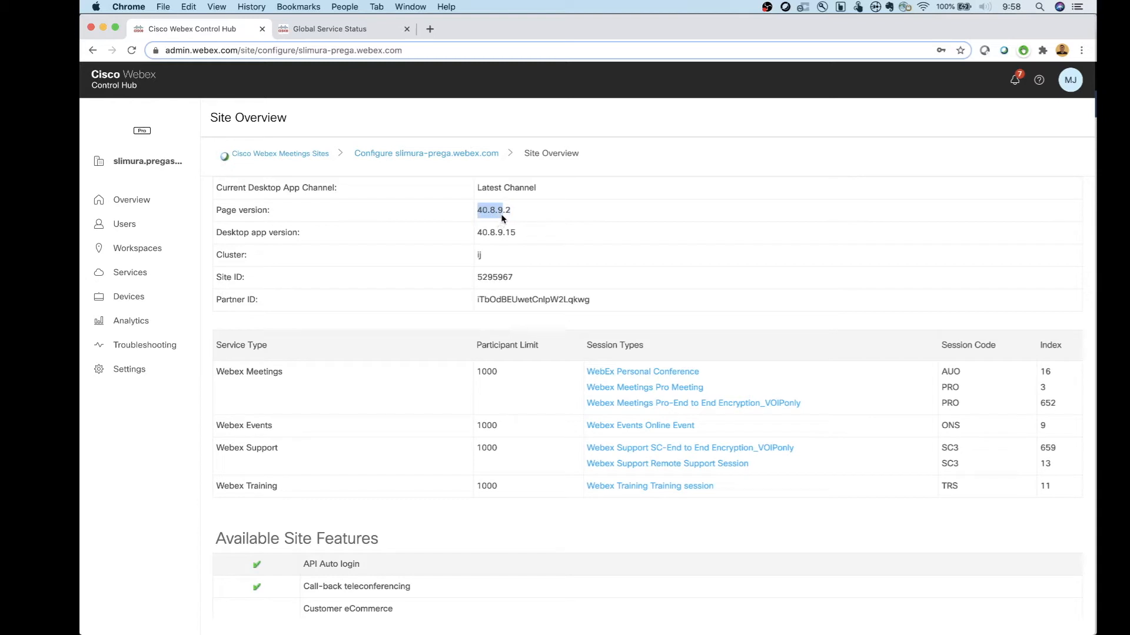
{"action": "mouse_move", "coordinate": [484, 261]}
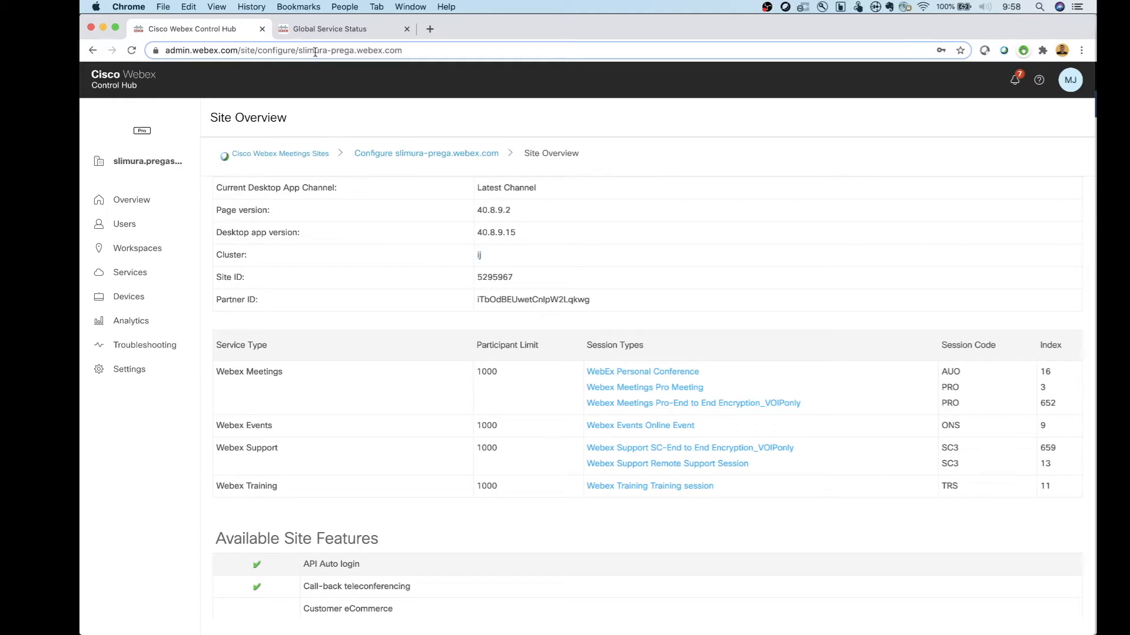
{"action": "mouse_move", "coordinate": [328, 29]}
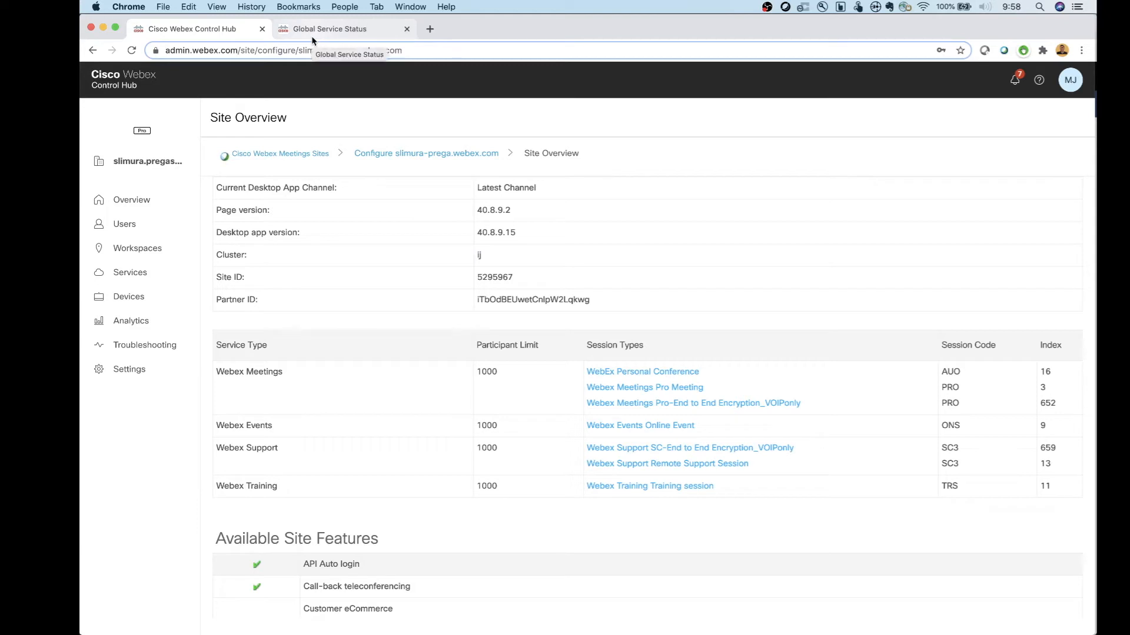
- Review the status.webex.com Global Service Status page showing all services Operational
{"action": "left_click", "coordinate": [330, 29]}
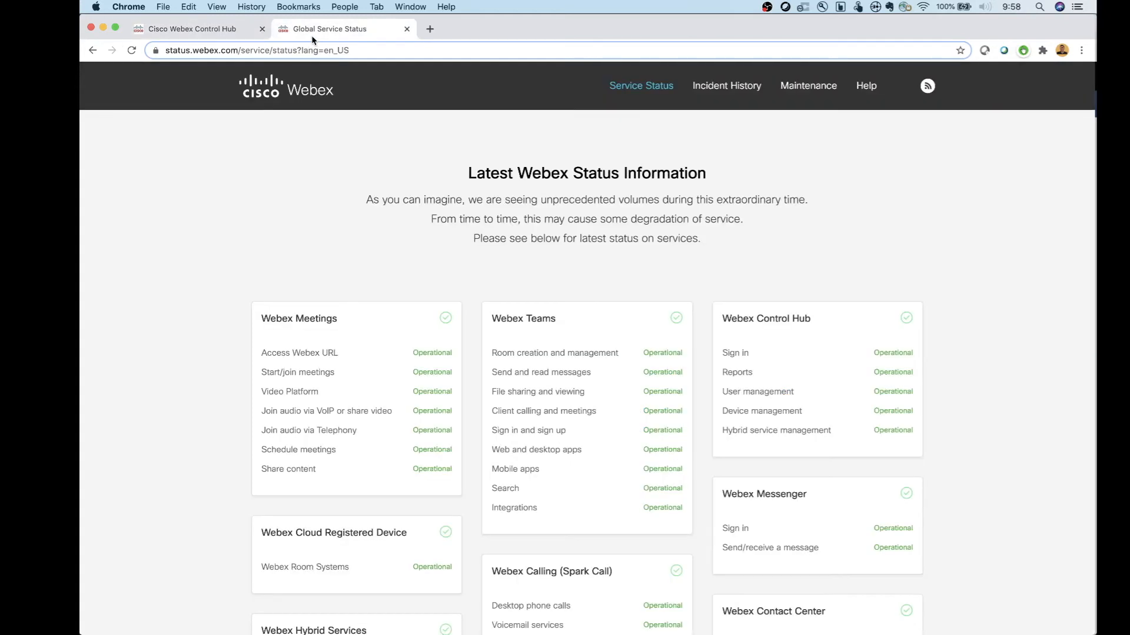
{"action": "mouse_move", "coordinate": [213, 112]}
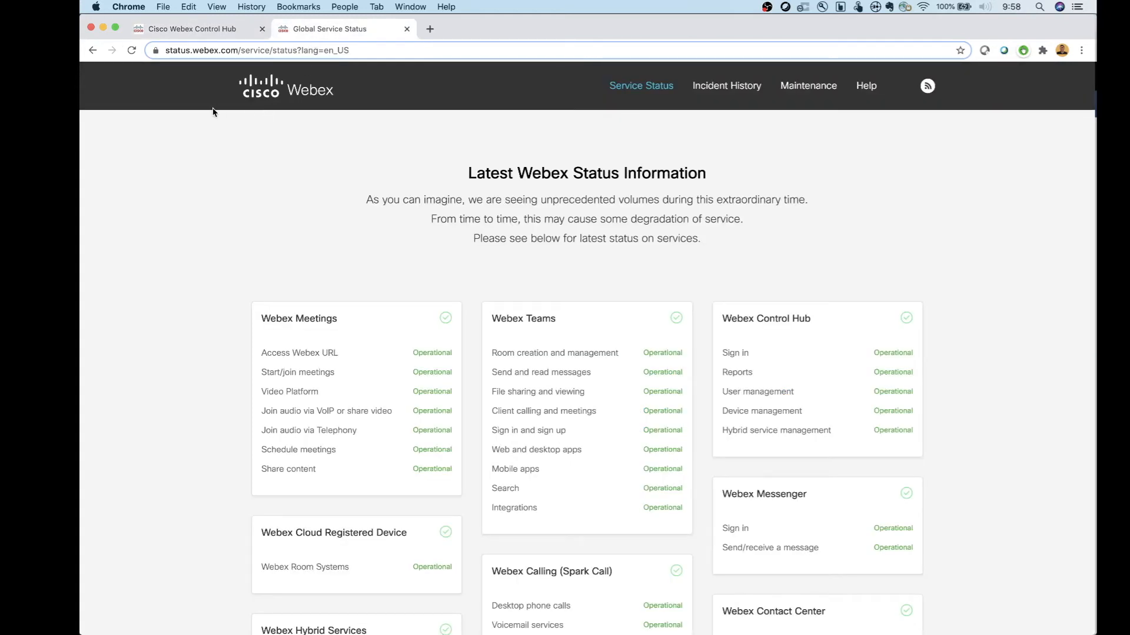
{"action": "mouse_move", "coordinate": [300, 136]}
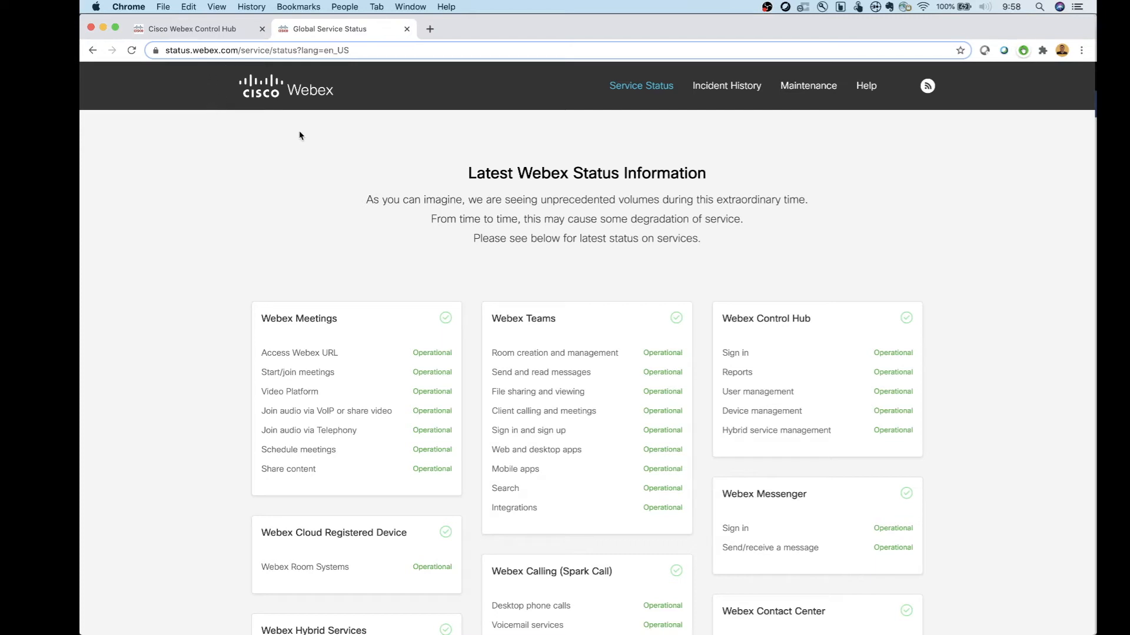
{"action": "mouse_move", "coordinate": [698, 337]}
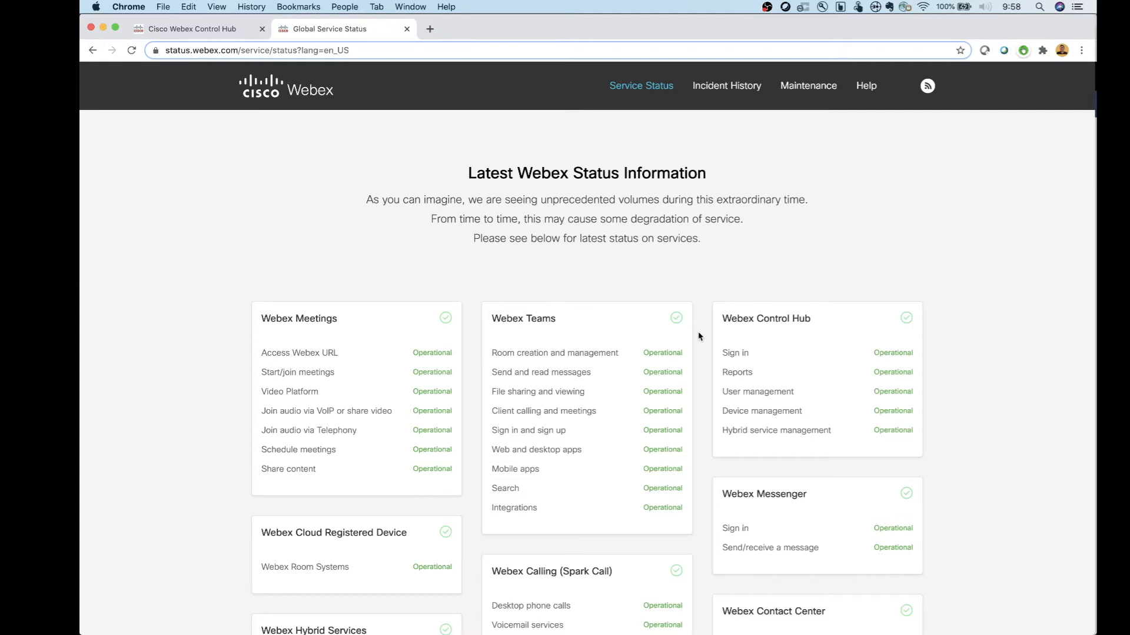
{"action": "scroll", "scroll_direction": "down", "scroll_amount": 3}
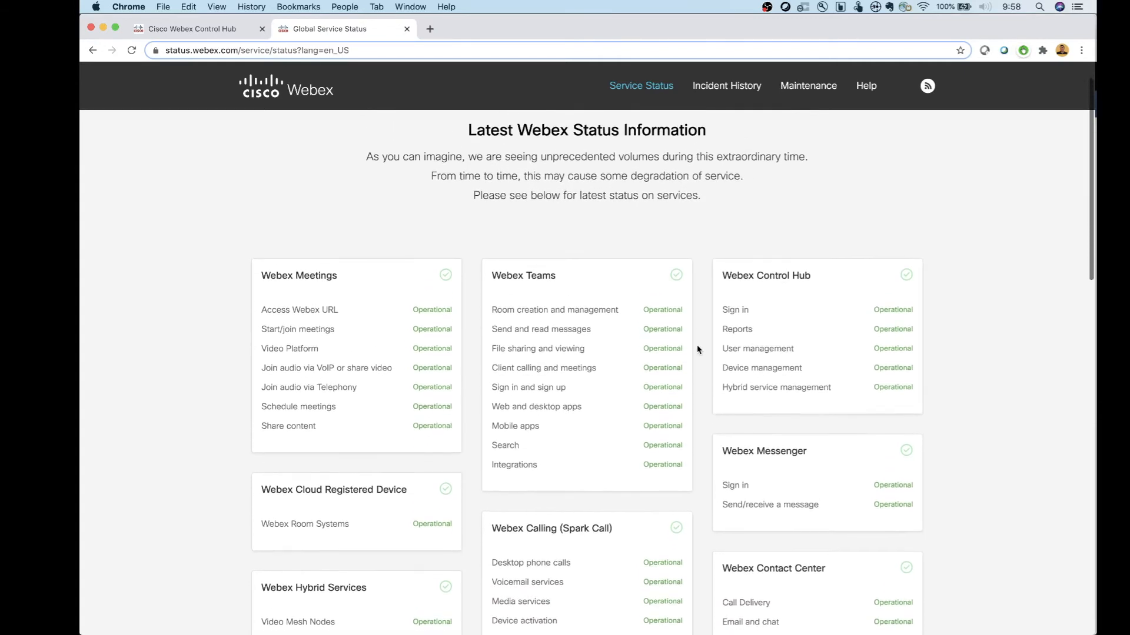
{"action": "scroll", "scroll_direction": "up", "scroll_amount": 3}
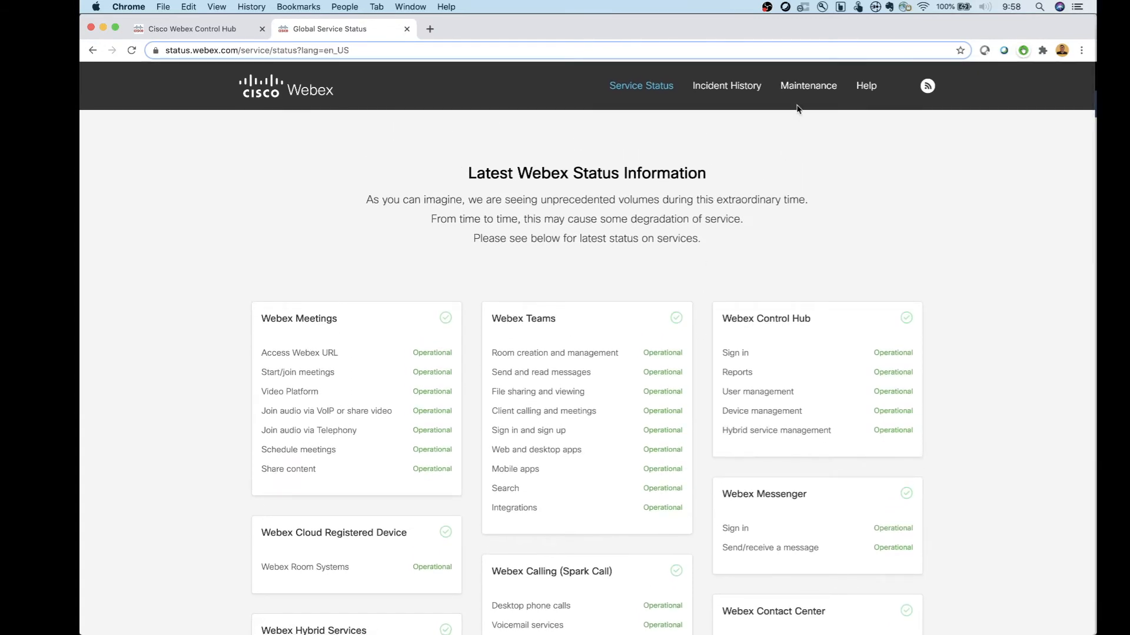
{"action": "mouse_move", "coordinate": [808, 84]}
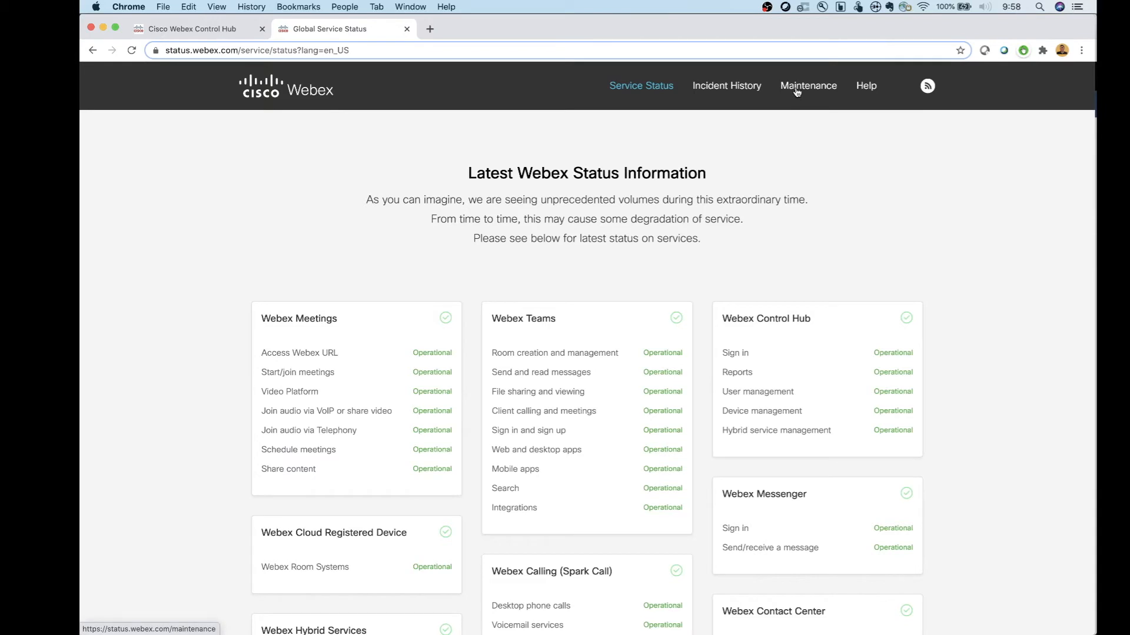
- Show the September 2020 Service Upgrades and Scheduled Maintenances calendar
{"action": "left_click", "coordinate": [807, 86]}
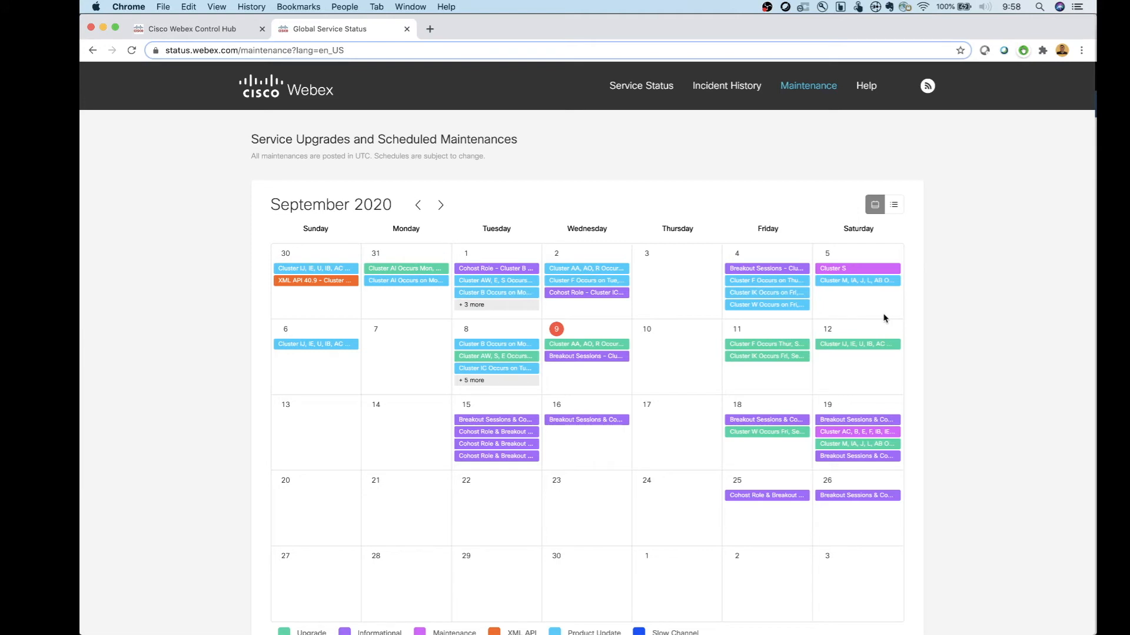
{"action": "mouse_move", "coordinate": [848, 323]}
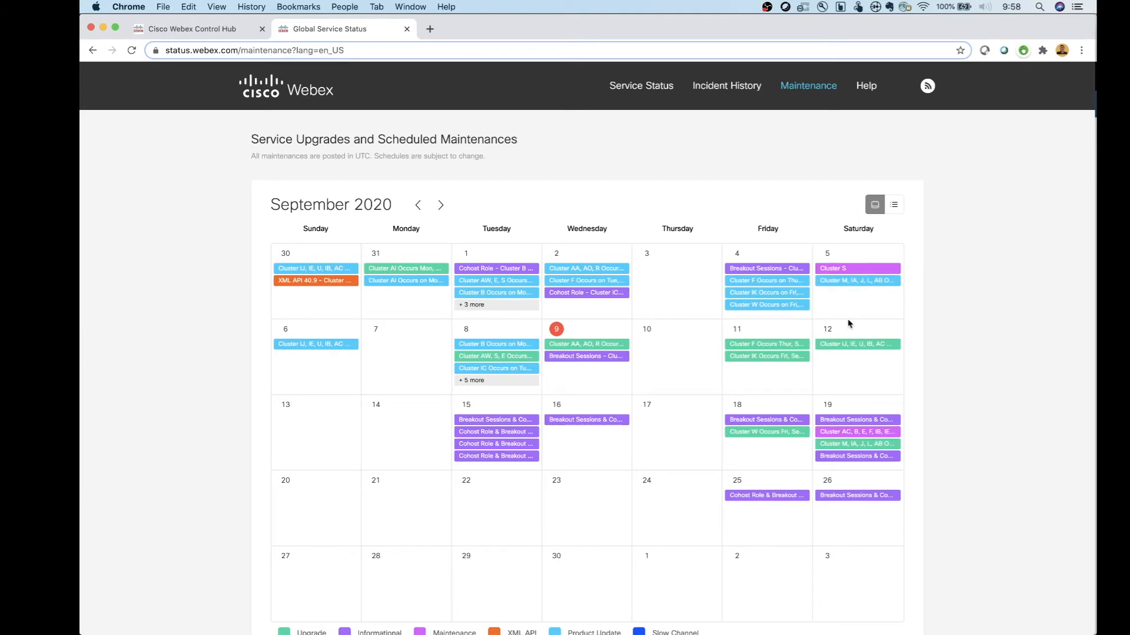
{"action": "mouse_move", "coordinate": [842, 353]}
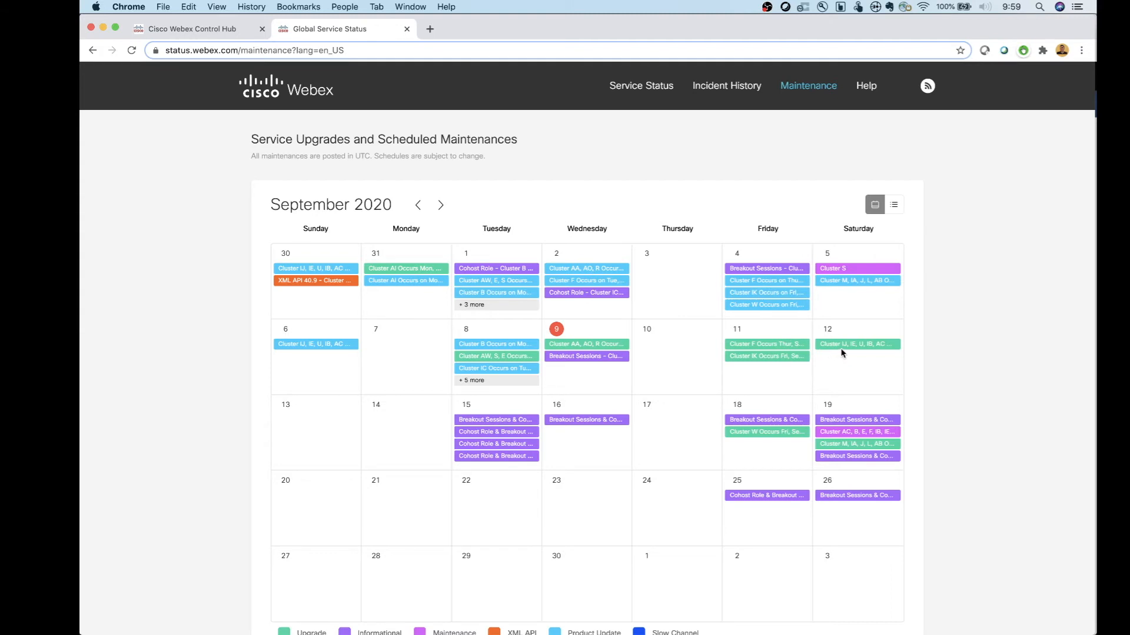
- Switch to the upcoming-events list starting with the September 12 cluster upgrade
{"action": "left_click", "coordinate": [893, 205]}
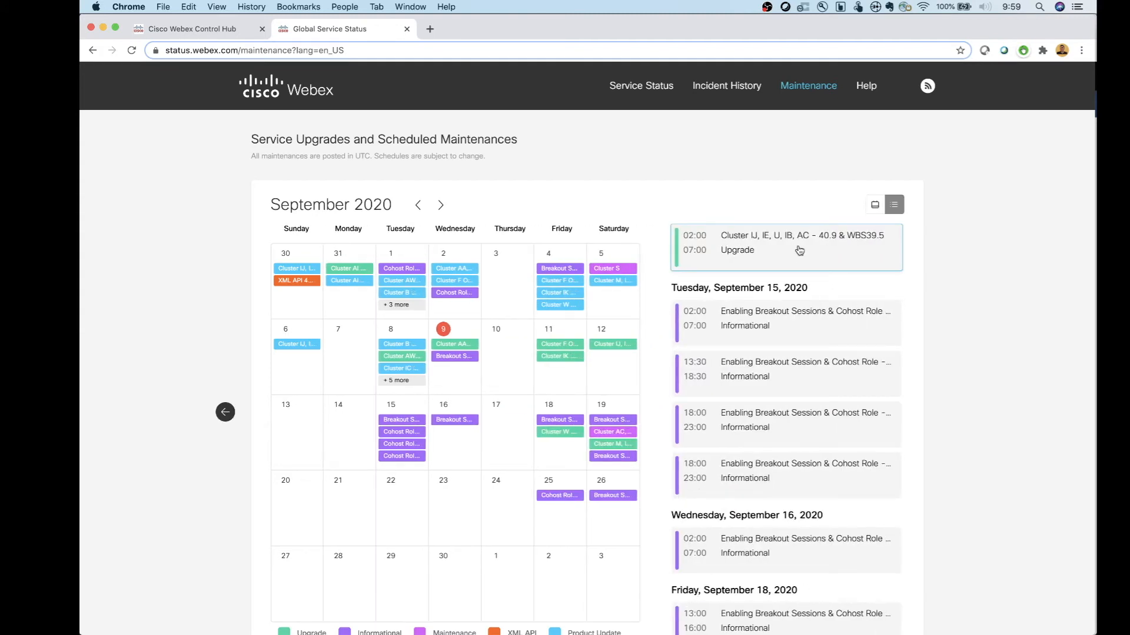
{"action": "mouse_move", "coordinate": [755, 247]}
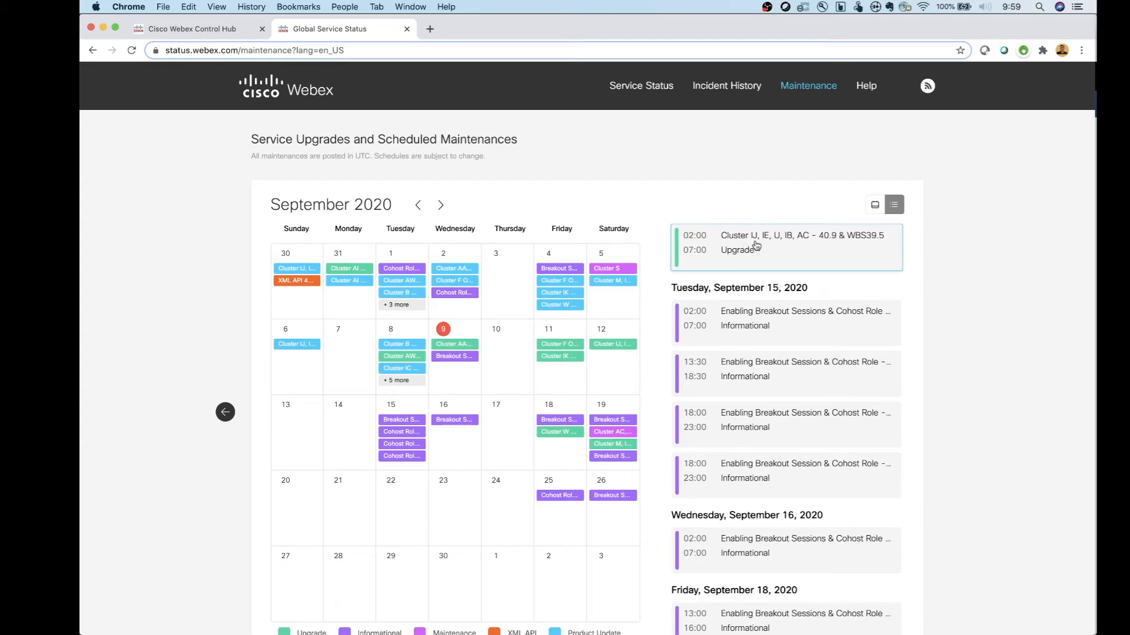
{"action": "mouse_move", "coordinate": [774, 256]}
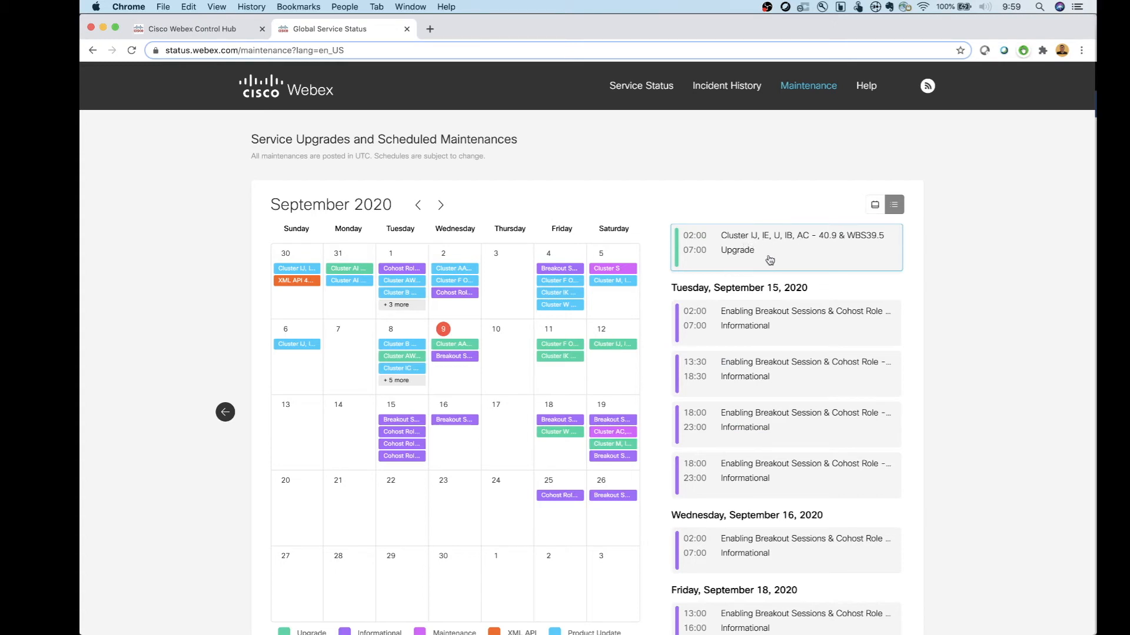
{"action": "mouse_move", "coordinate": [727, 257]}
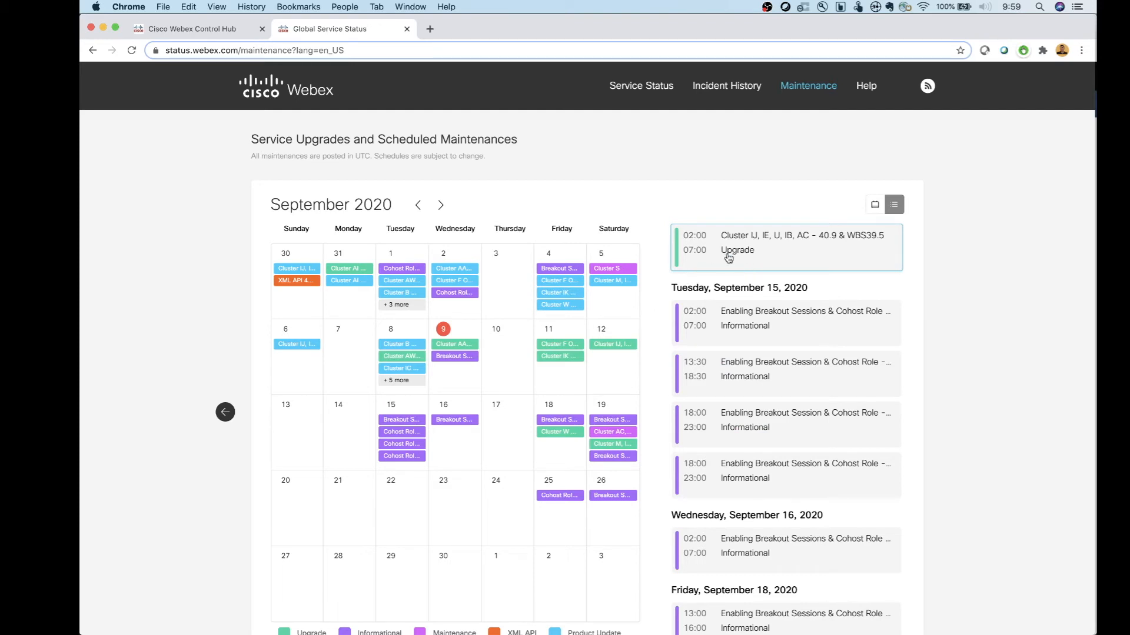
{"action": "scroll", "scroll_direction": "down", "scroll_amount": 3}
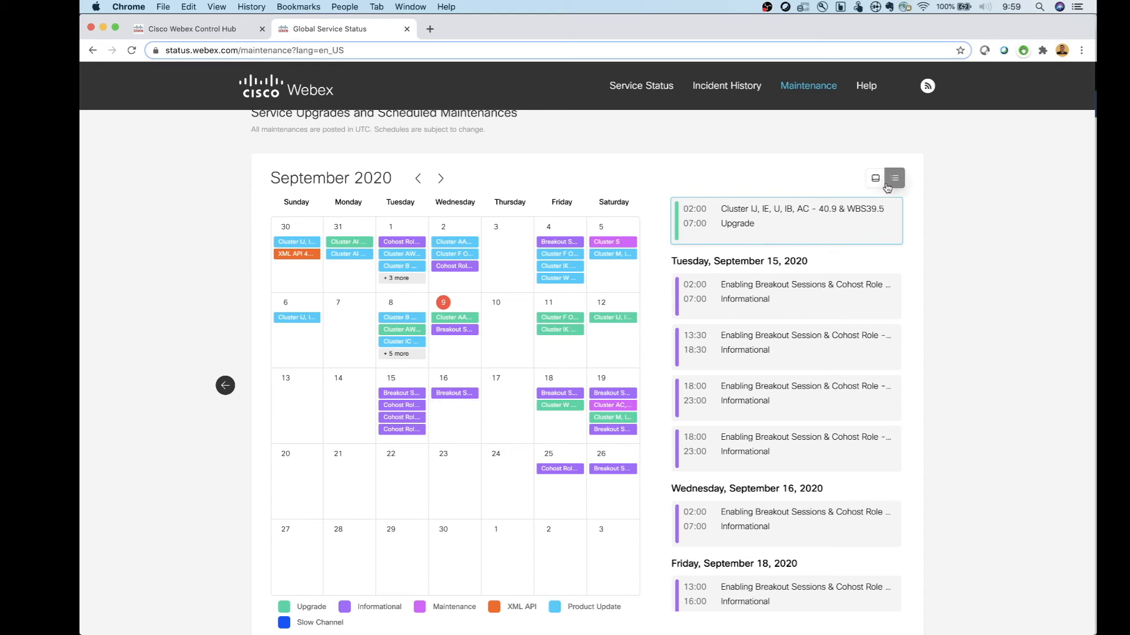
- Show details of the September 12, 02:00–07:00 Cluster IJ, IE, U, IB, AC 40.9 & WBS39.5 upgrade
{"action": "left_click", "coordinate": [875, 177]}
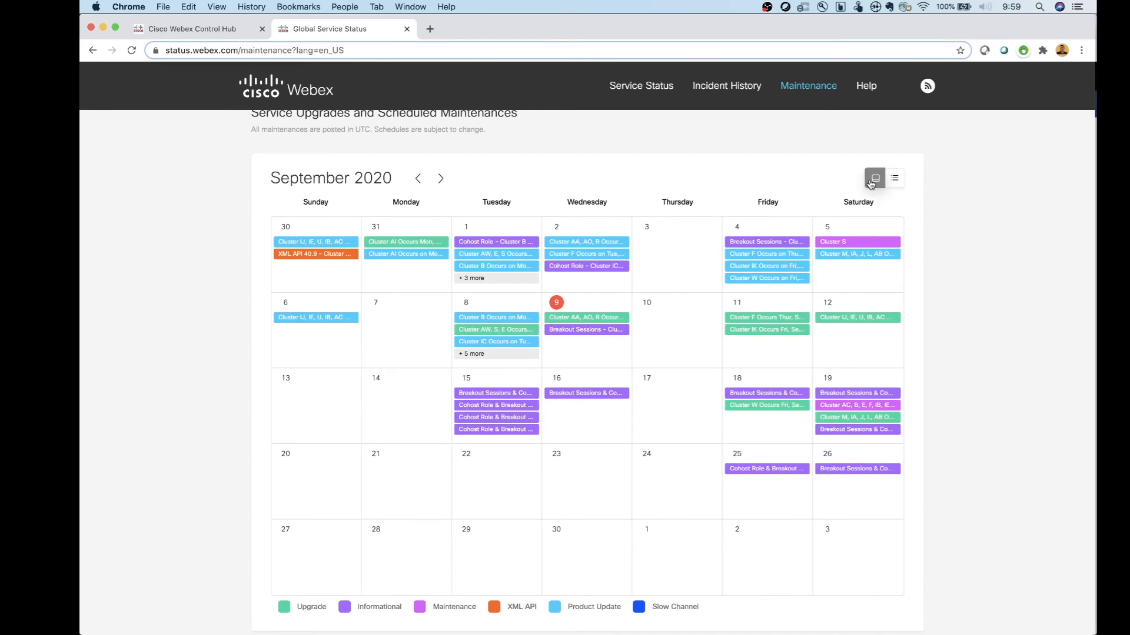
{"action": "left_click", "coordinate": [894, 177]}
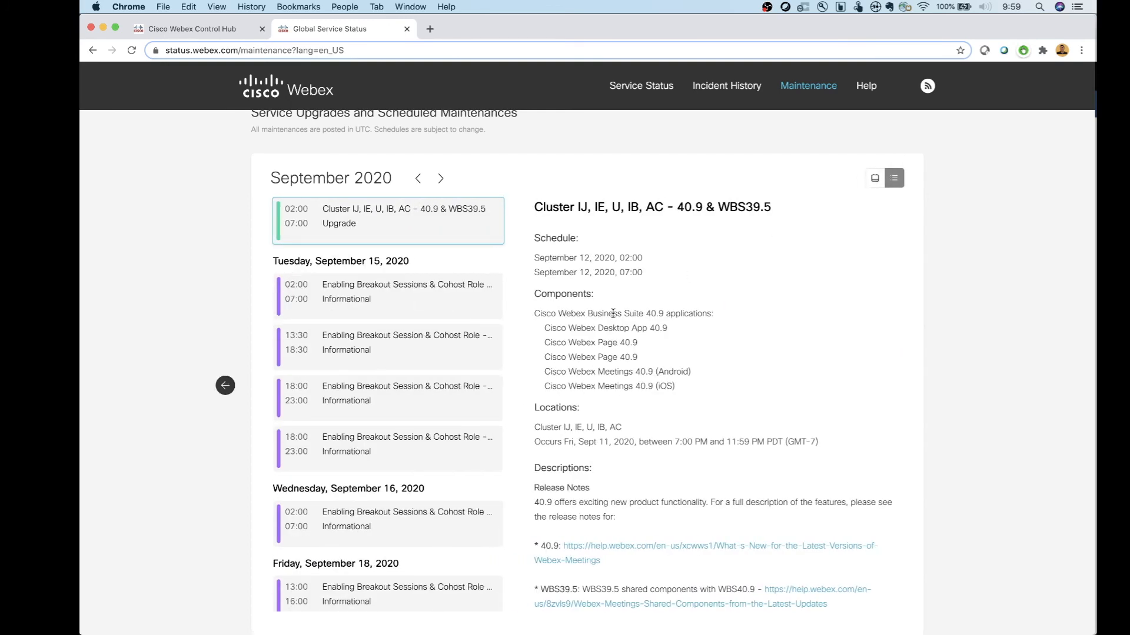
{"action": "scroll", "scroll_direction": "up", "scroll_amount": 3}
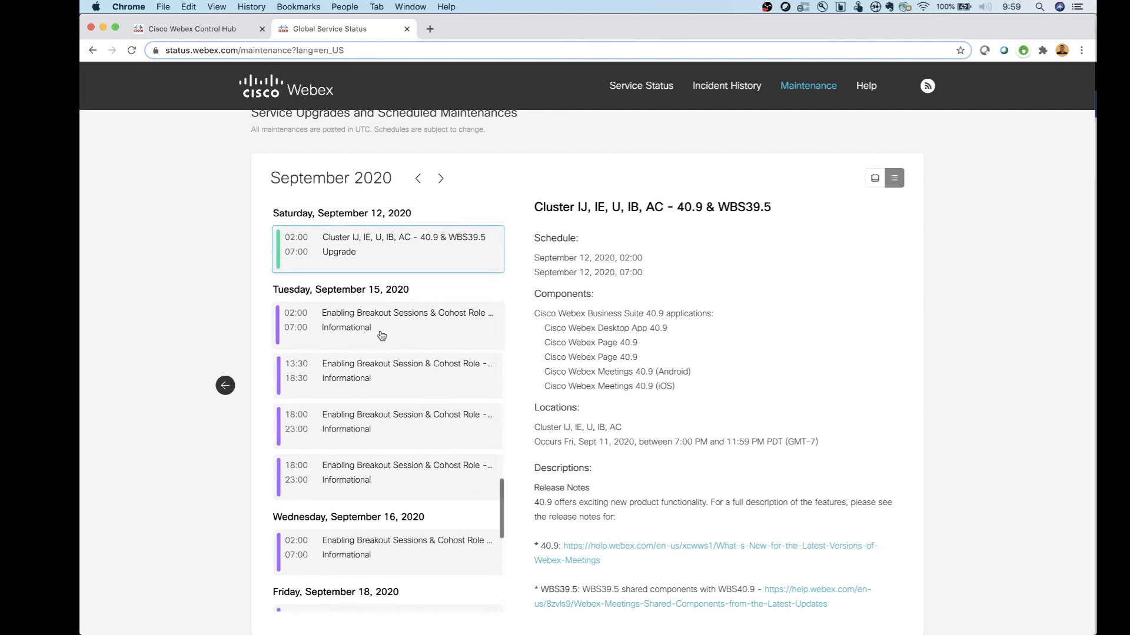
{"action": "scroll", "scroll_direction": "up", "scroll_amount": 3}
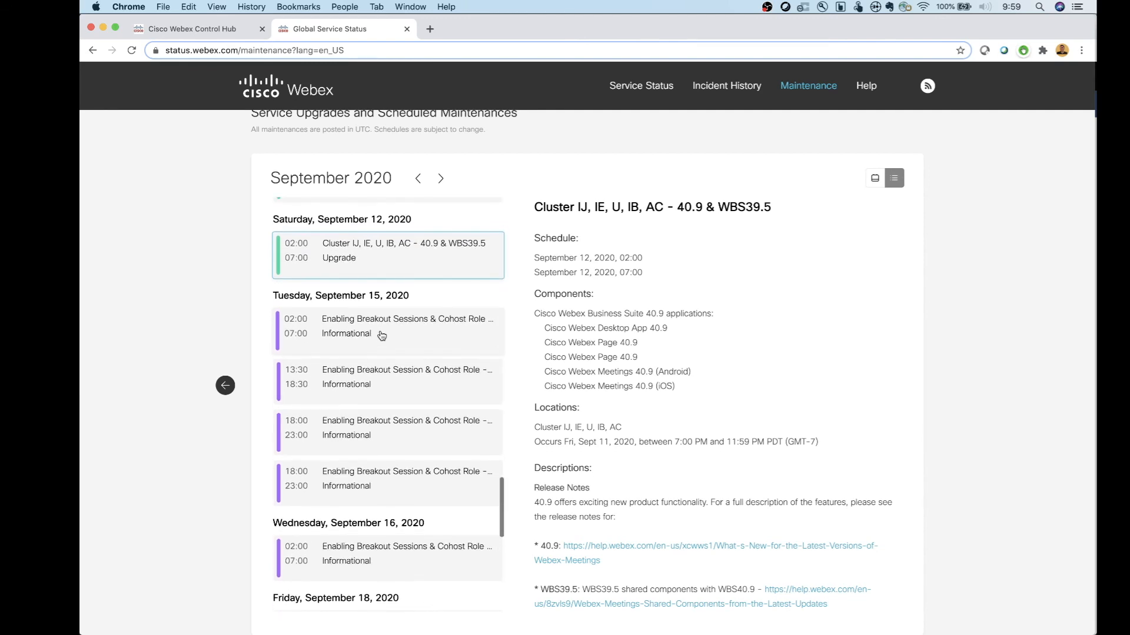
{"action": "scroll", "scroll_direction": "down", "scroll_amount": 3}
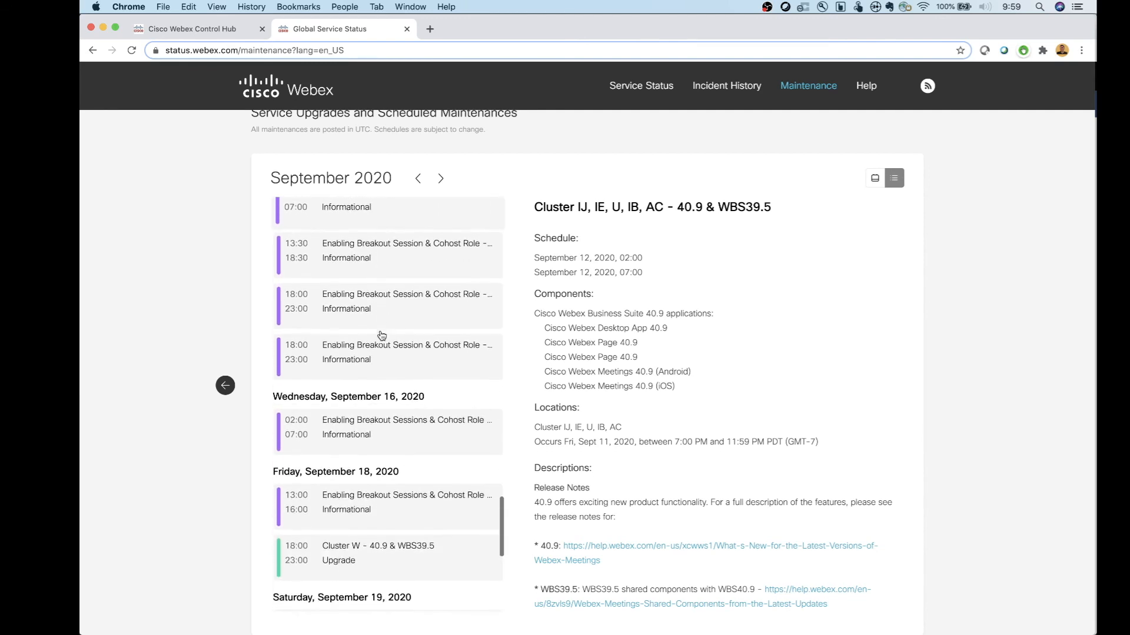